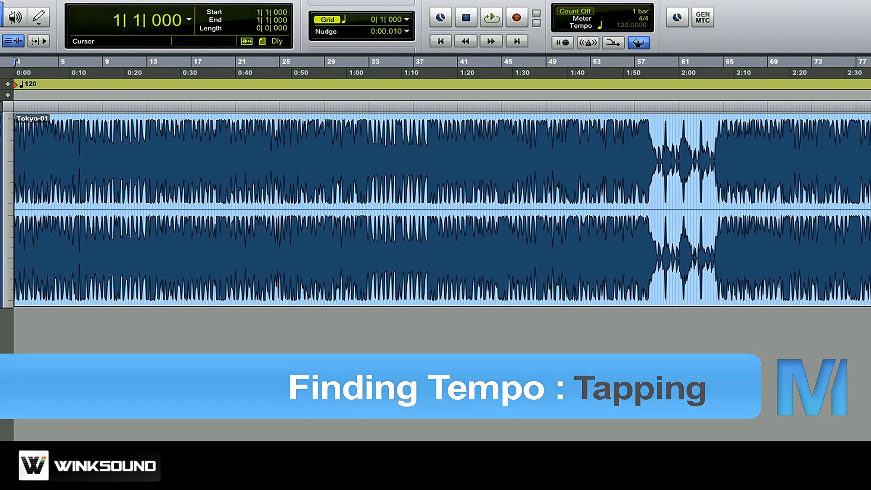
Disable the Conductor Track and tap the Tempo field to a manual 151 BPM matching Tokyo-01.
click(631, 61)
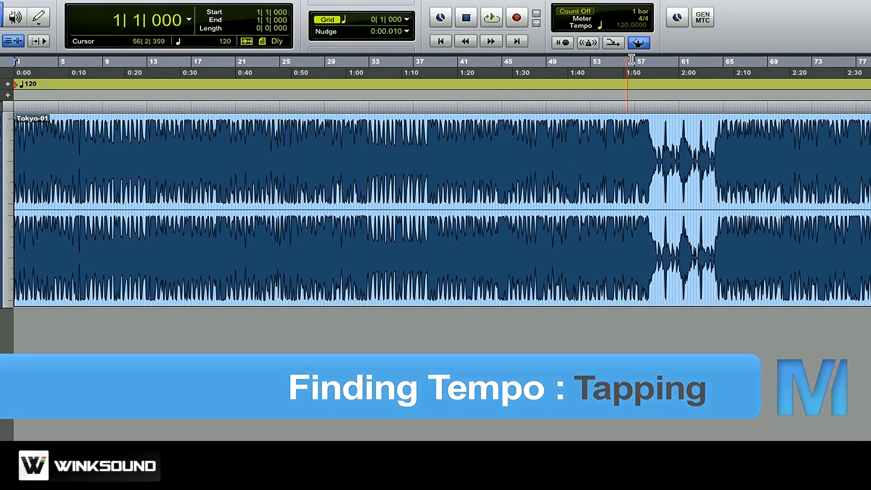
click(638, 43)
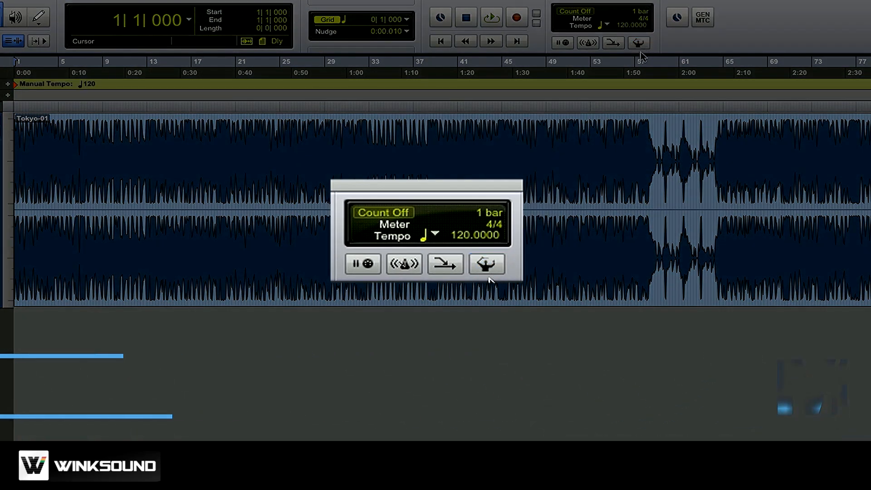
double_click(474, 234)
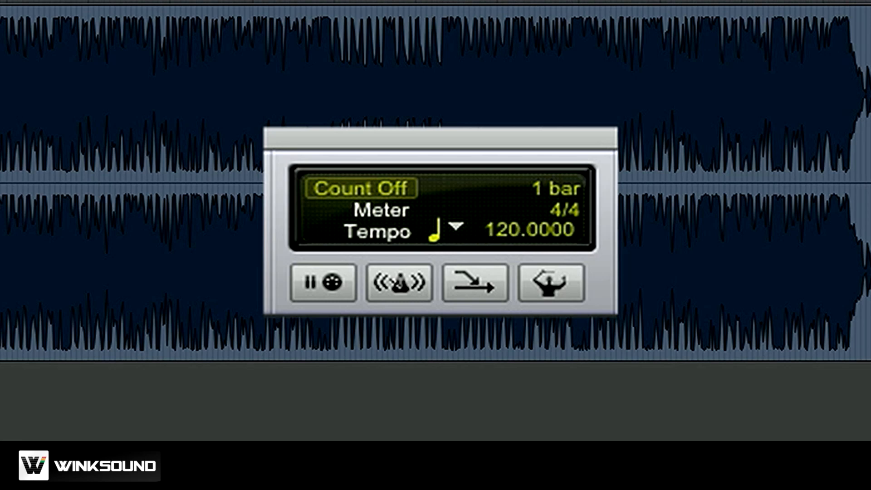
mouse_move(500, 244)
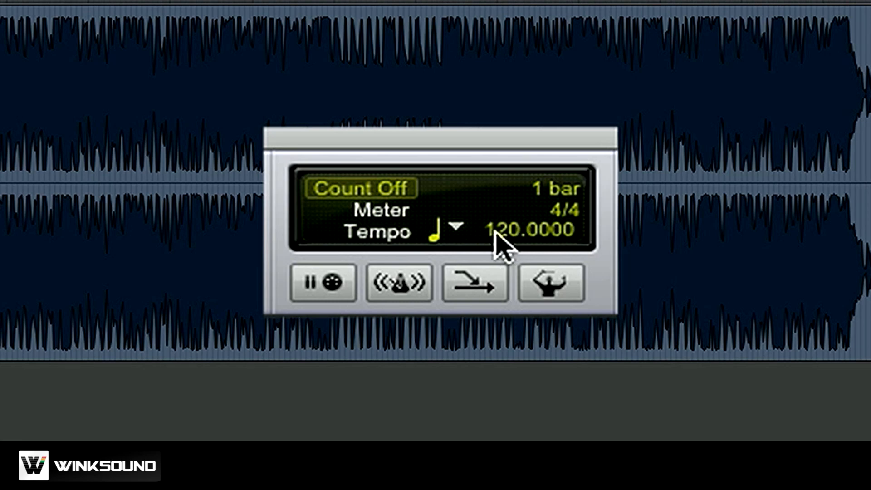
double_click(503, 230)
text(151.0000)
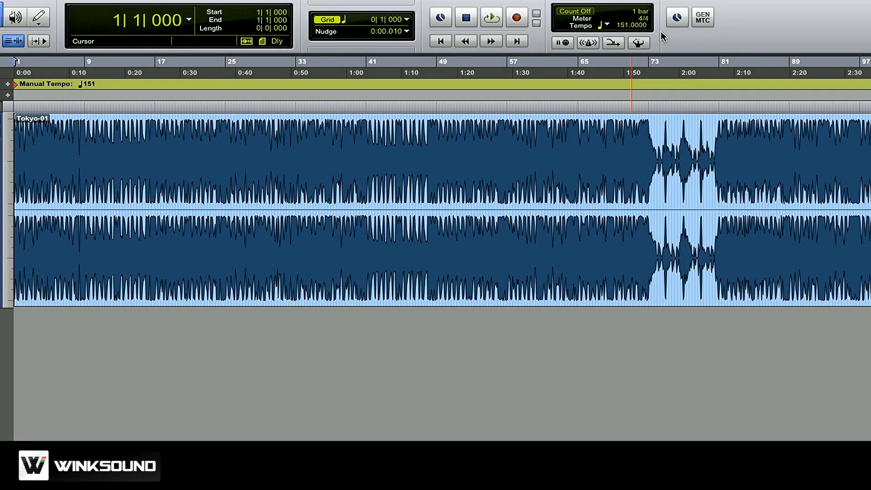
click(348, 120)
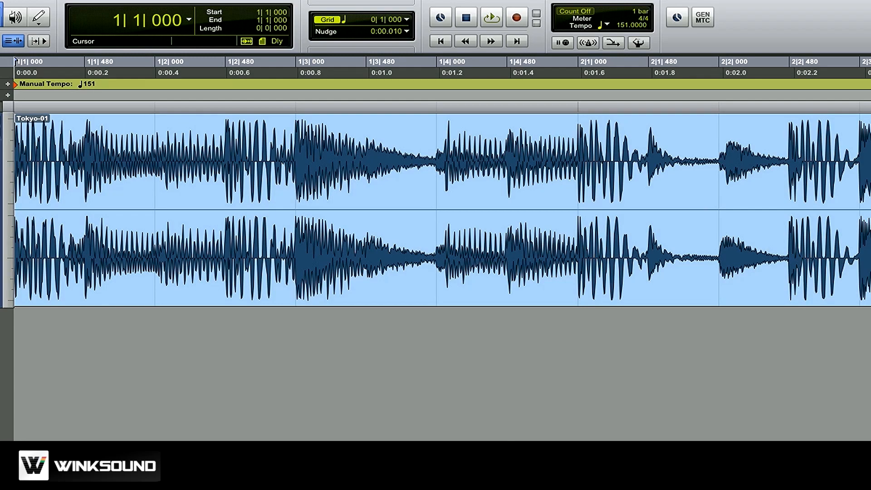
scroll(right, 3)
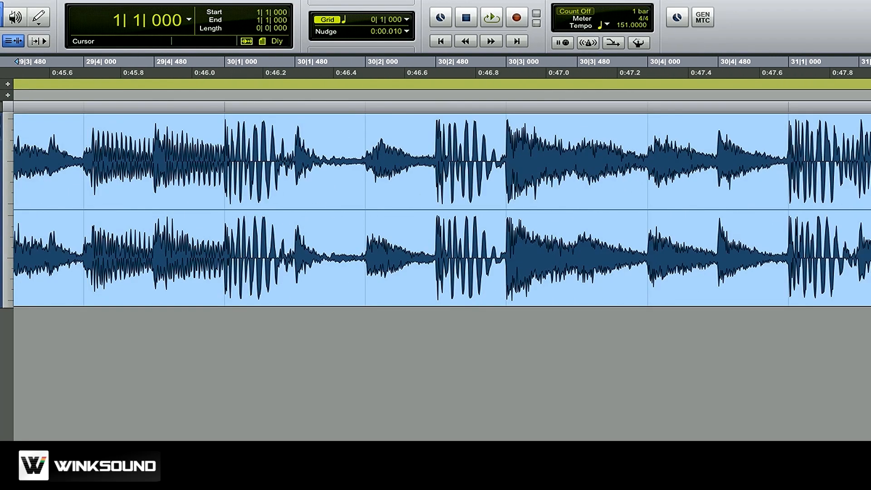
click(221, 217)
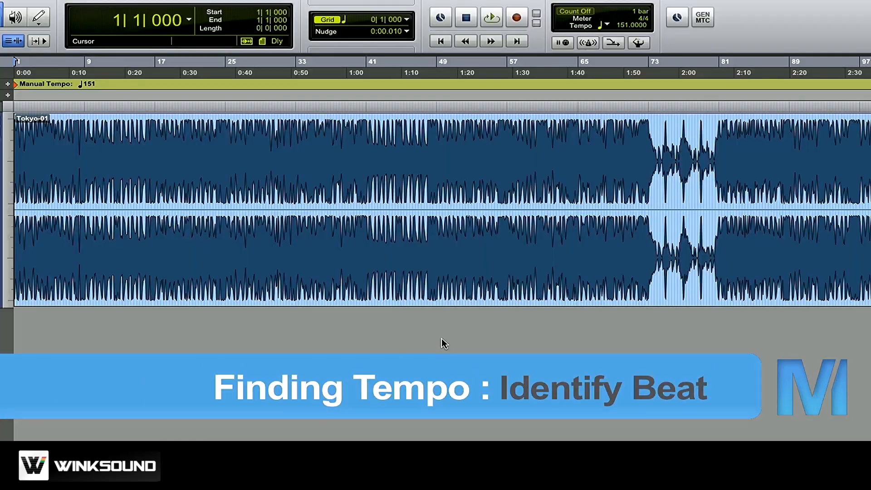
mouse_move(639, 43)
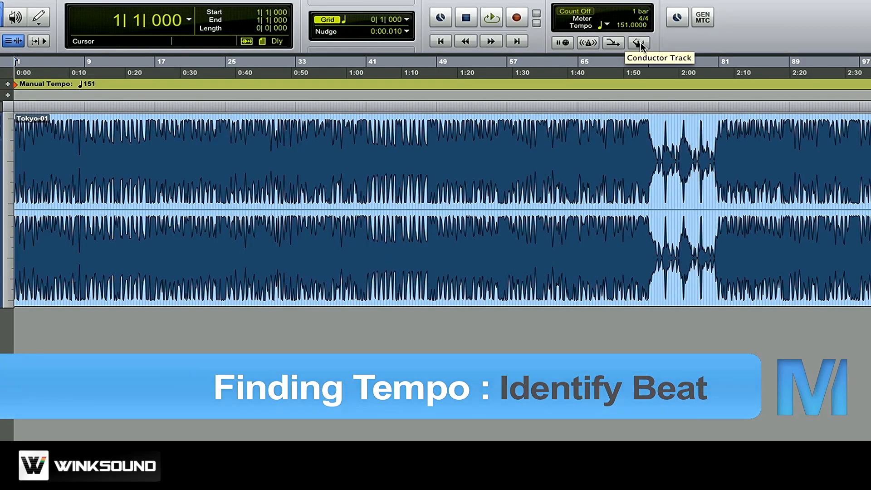
Re-enable the Conductor Track so the session follows the 120 BPM tempo ruler.
click(639, 42)
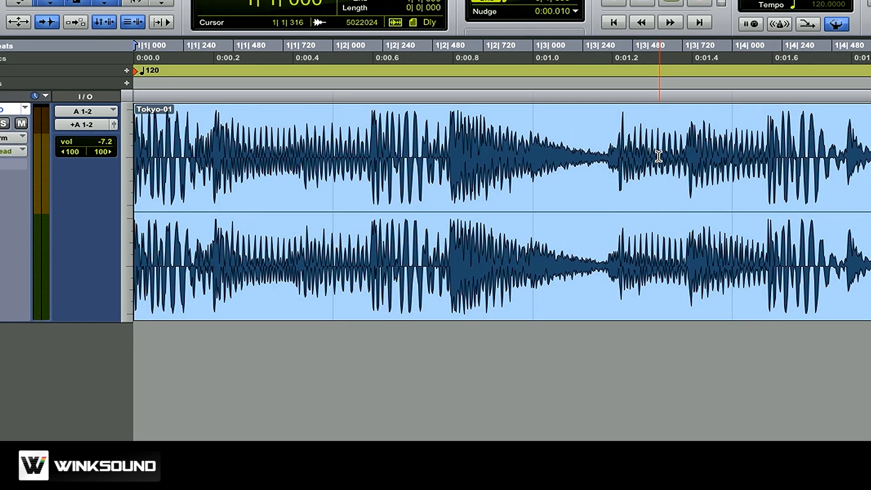
Set the edit point in Tokyo-01 and Tab to the drum transient for bar 2's downbeat.
click(644, 155)
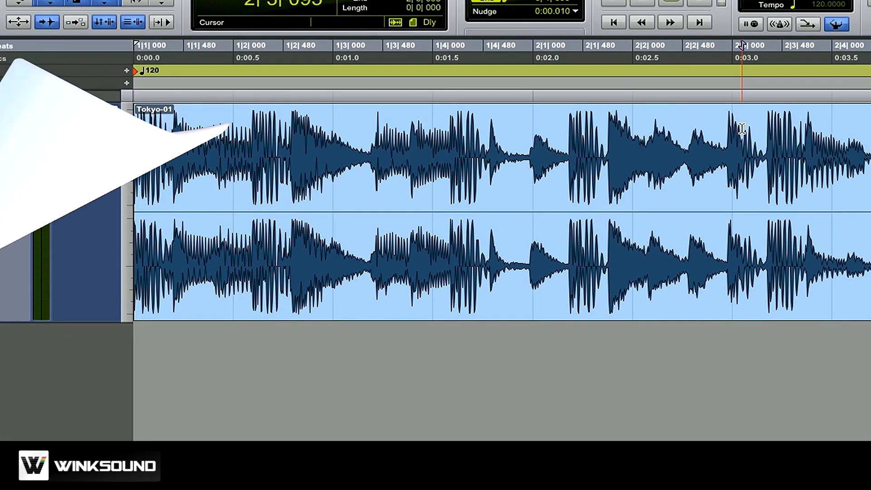
key(Tab)
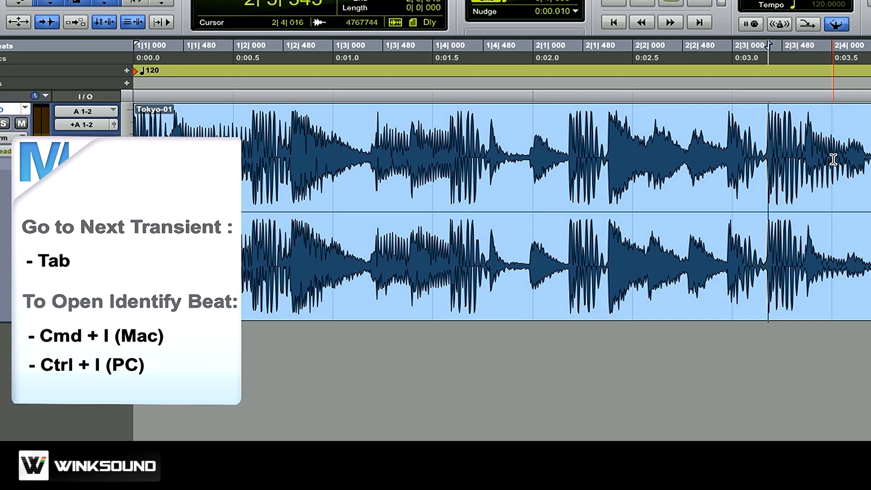
Use Identify Beat to mark that transient as 2|1|000 in 4/4.
key(ctrl+i)
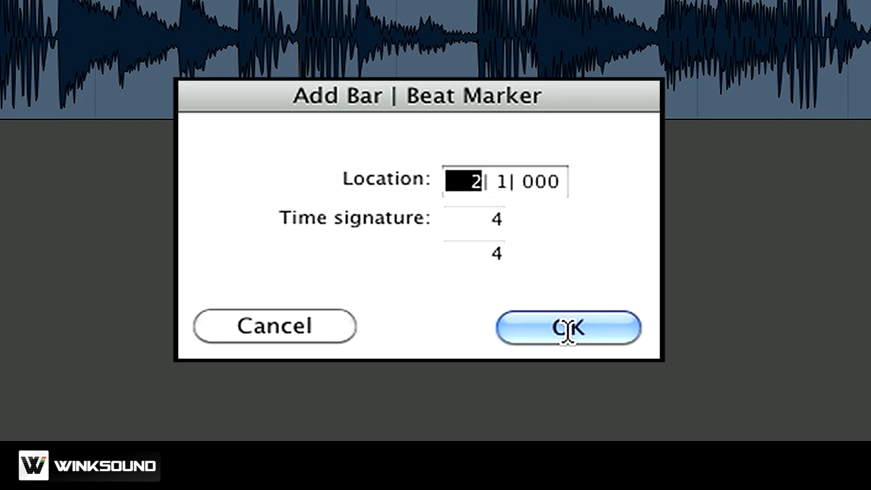
click(569, 327)
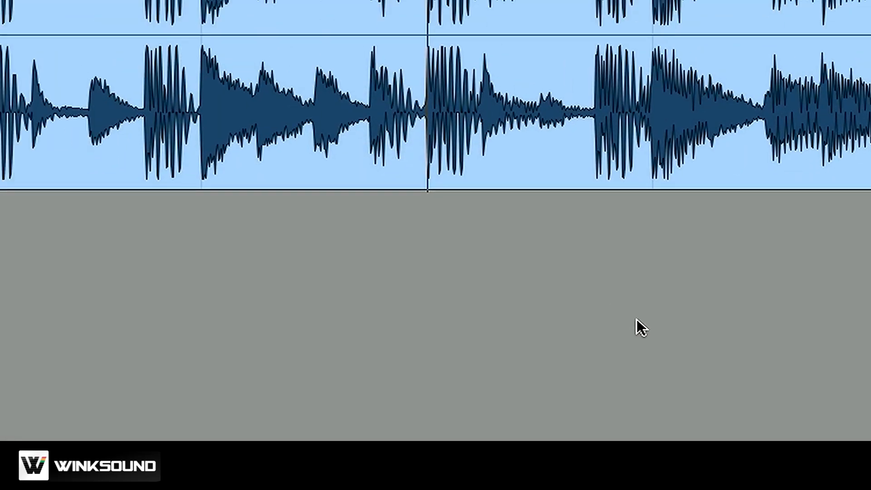